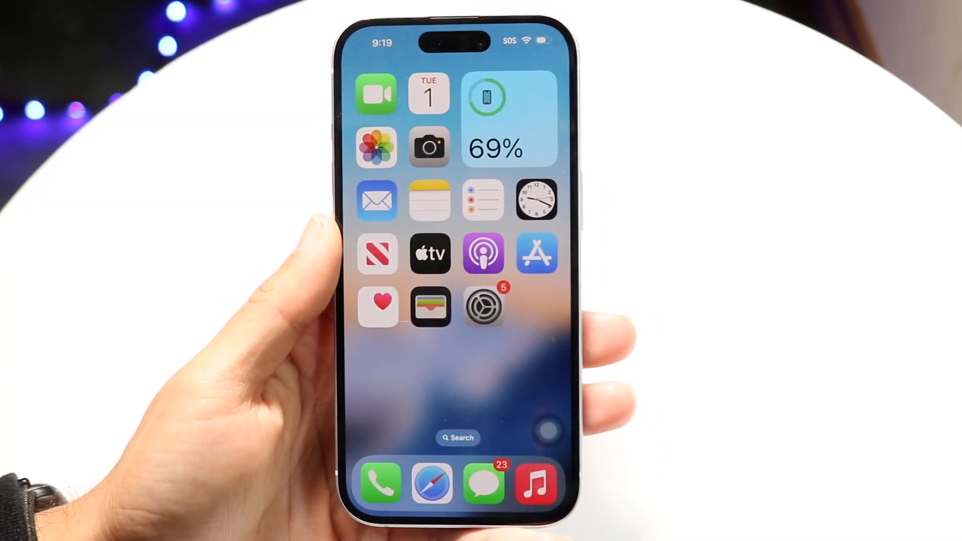
Swipe left through Home Screen pages to the page with Instagram, TikTok, Spotify and Netflix
scroll(left, 3)
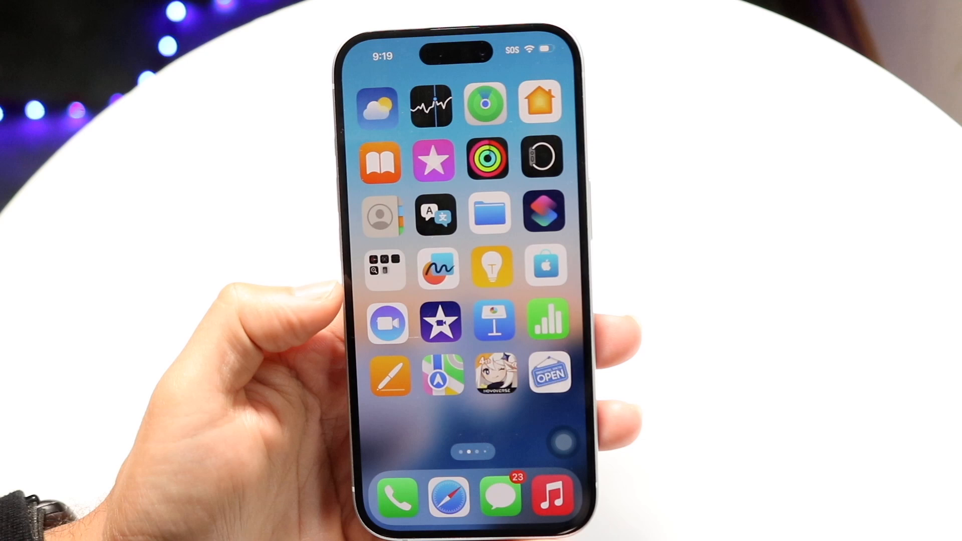
scroll(left, 3)
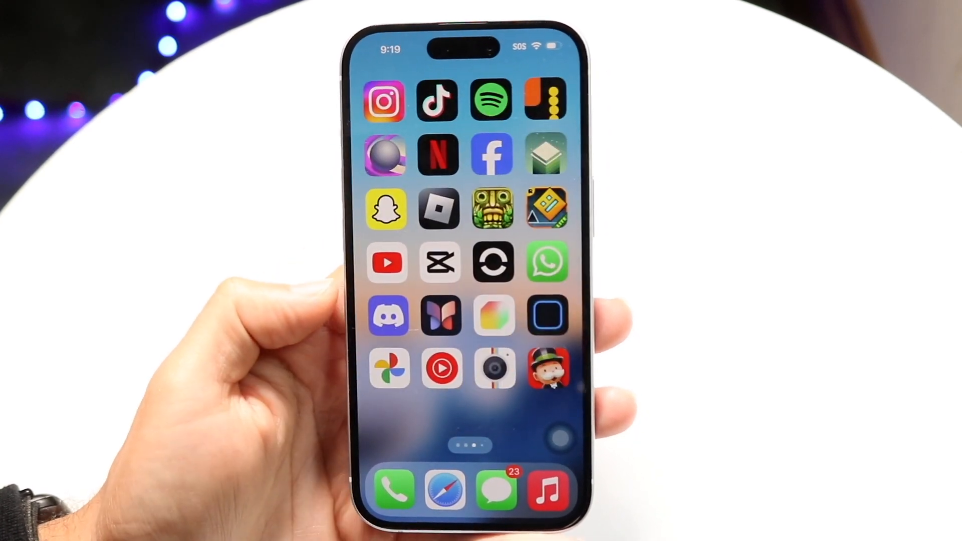
scroll(left, 3)
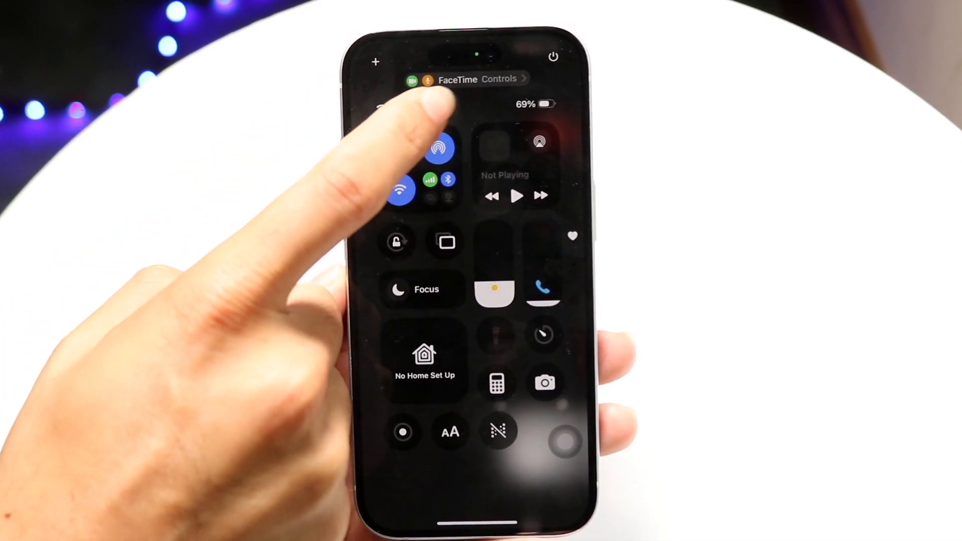
Open the FaceTime Controls panel from the camera and microphone indicator in Control Center
click(479, 79)
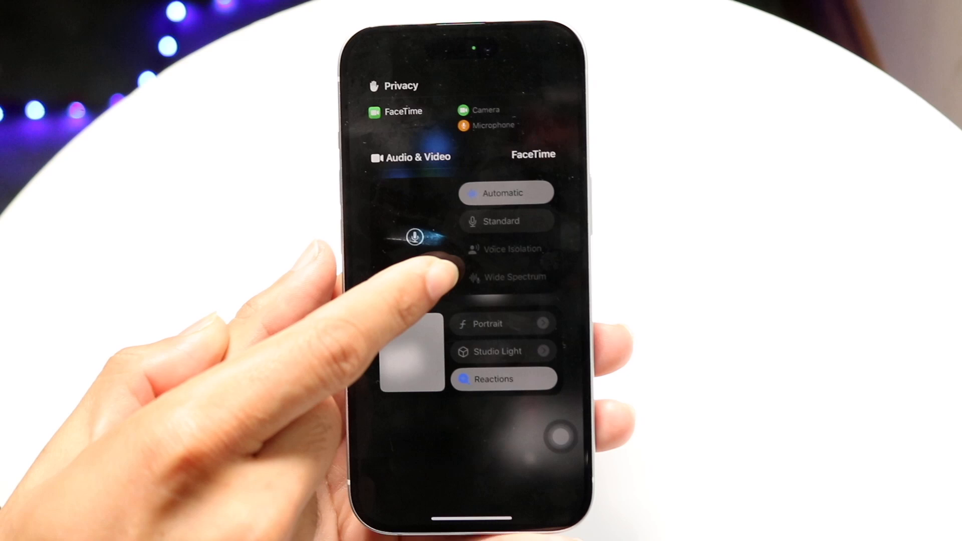
Choose Voice Isolation as the FaceTime microphone mode, replacing Automatic
click(511, 250)
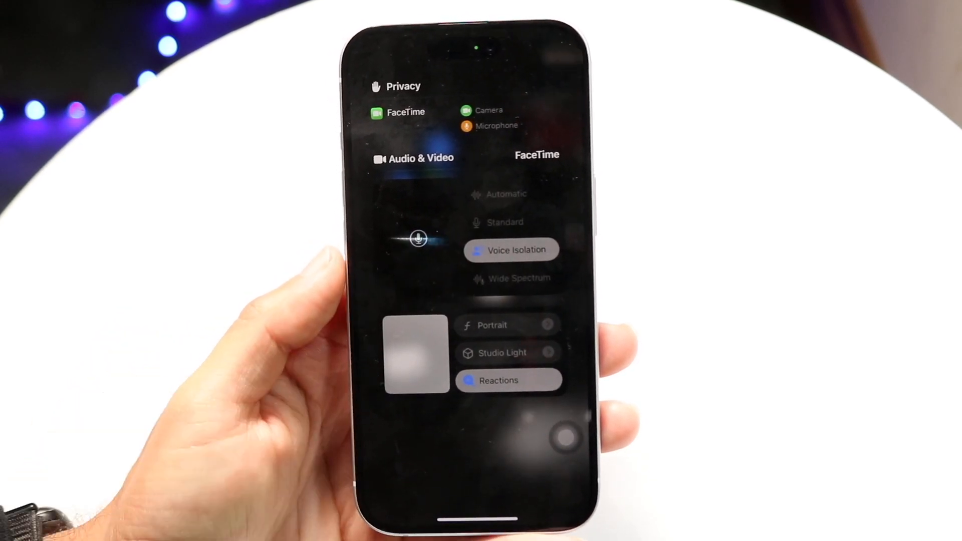